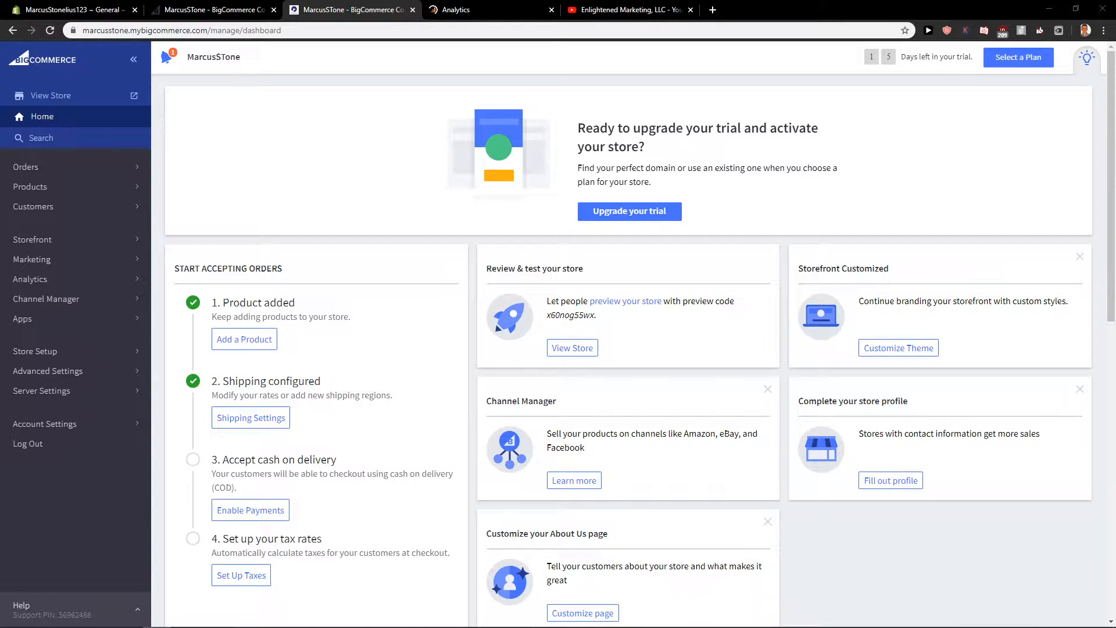
- Scroll down the dashboard sidebar to reveal Advanced Settings
scroll(down, 3)
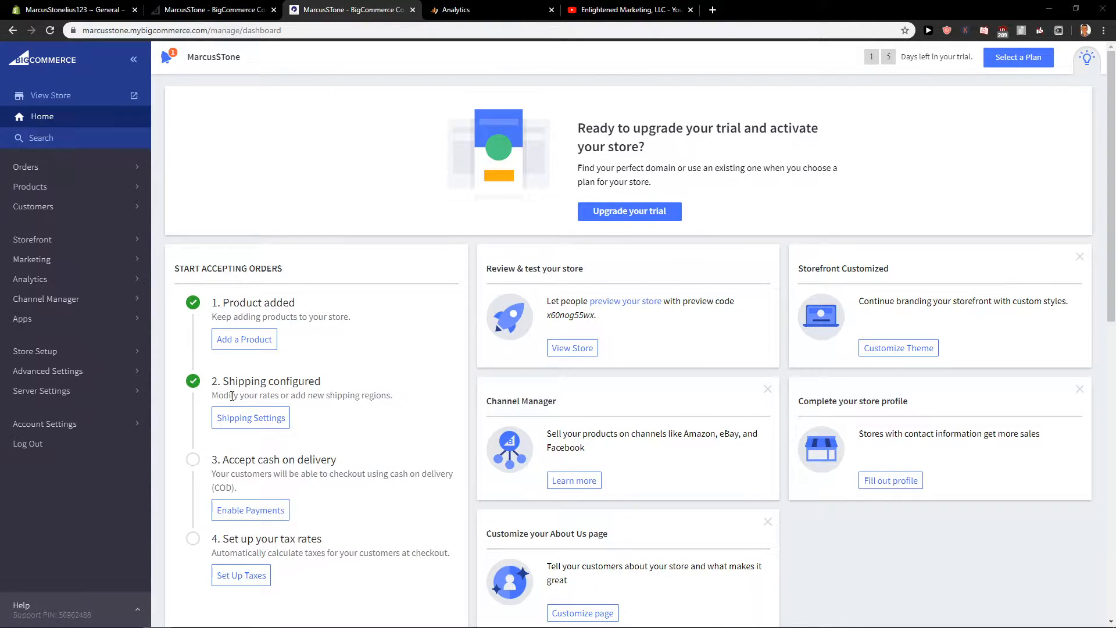
mouse_move(47, 371)
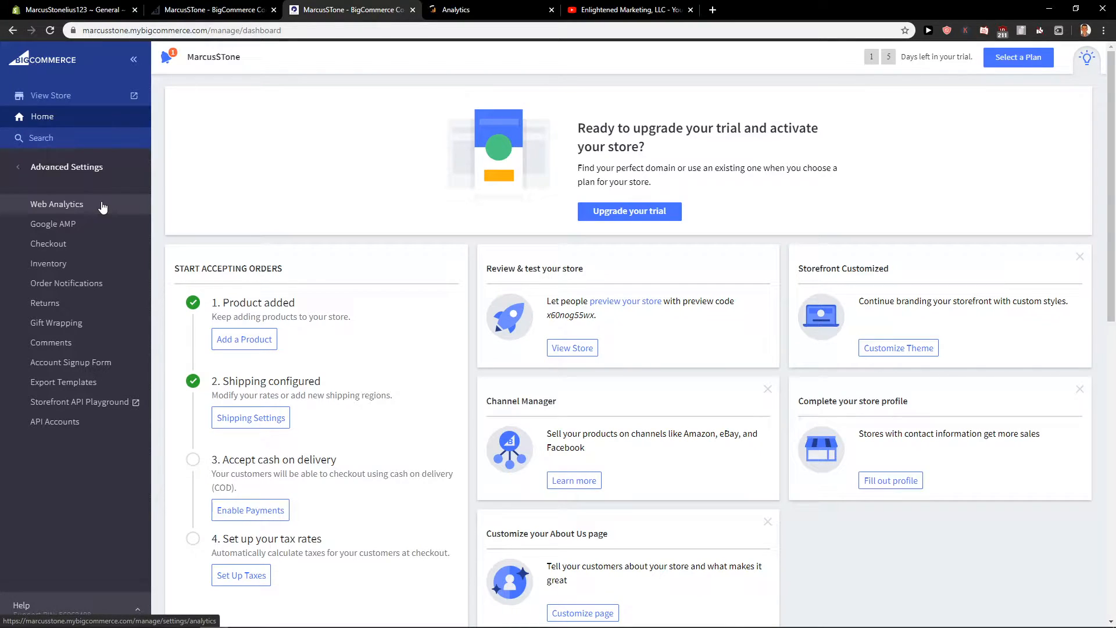
- Enable and save Google Analytics under Web Analytics packages, then open its settings
click(56, 205)
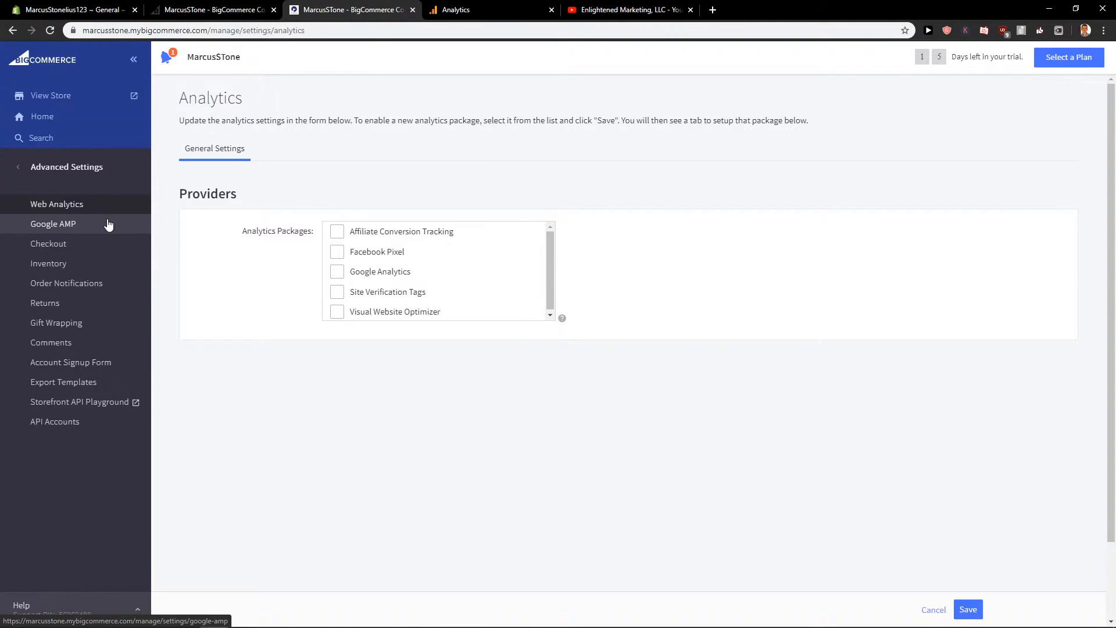
click(337, 272)
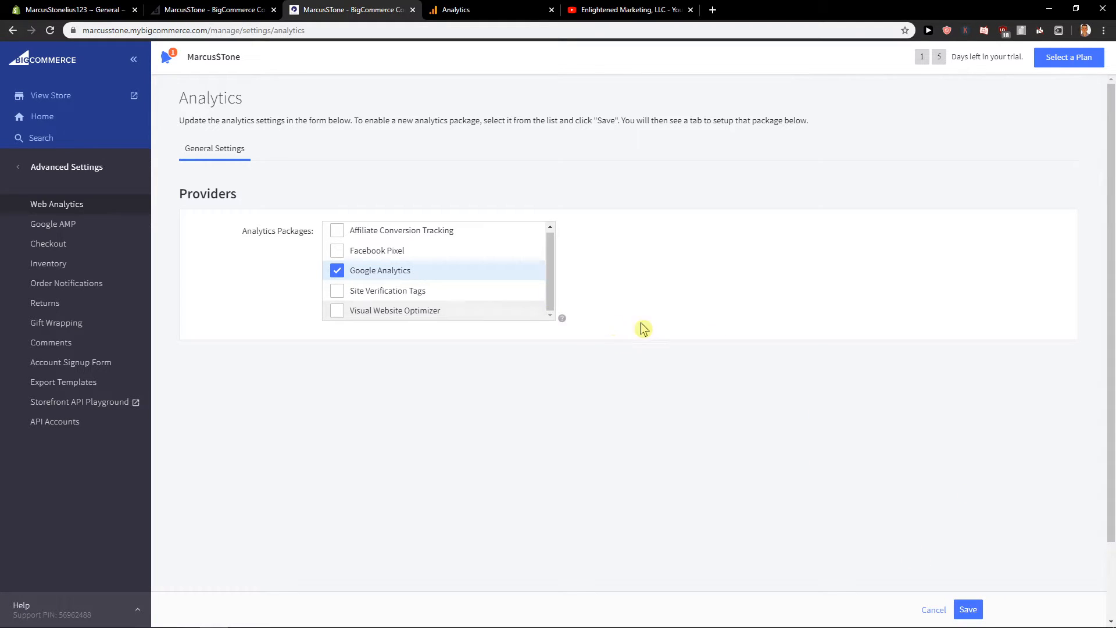
click(966, 609)
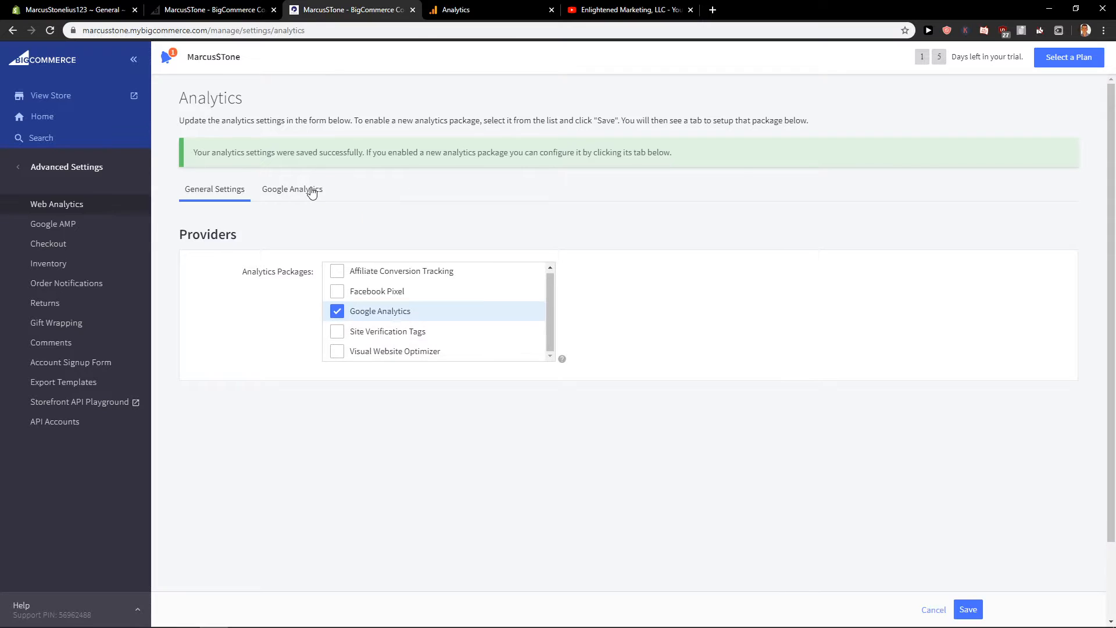
click(291, 188)
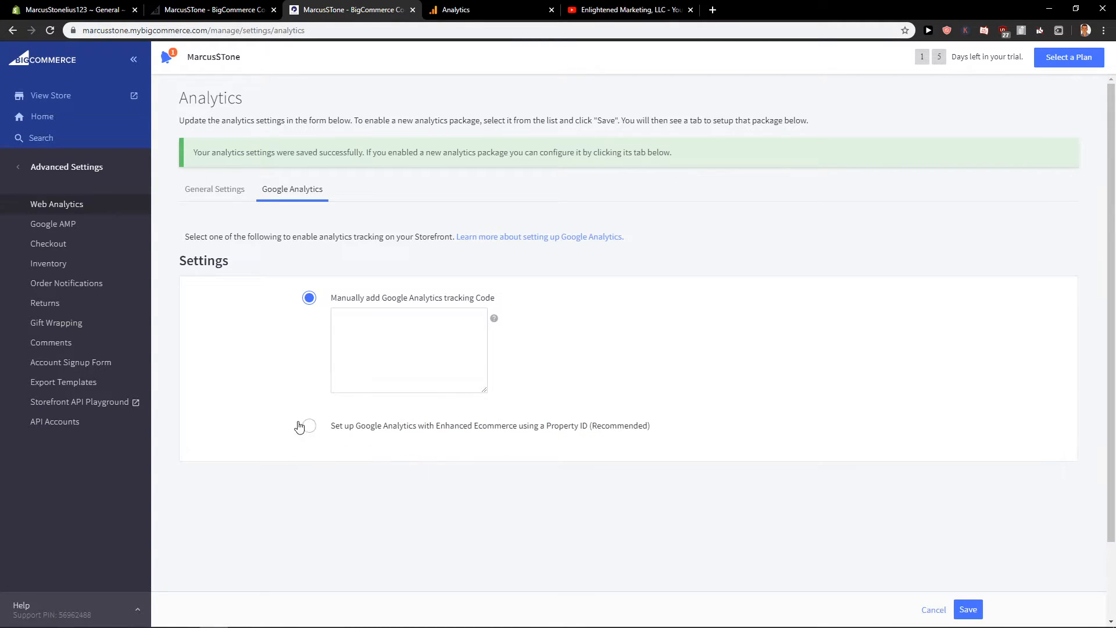
- Switch to the Google Analytics account in the other browser tab
click(309, 424)
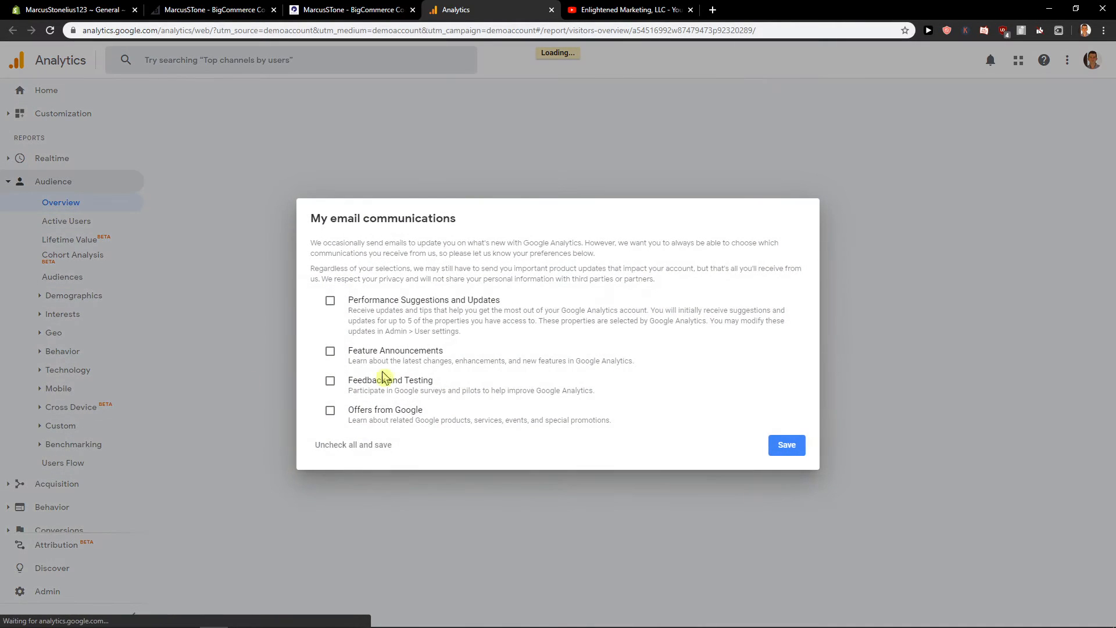
- Dismiss the email preferences prompt and find the tracking ID in Admin Property Settings
click(786, 445)
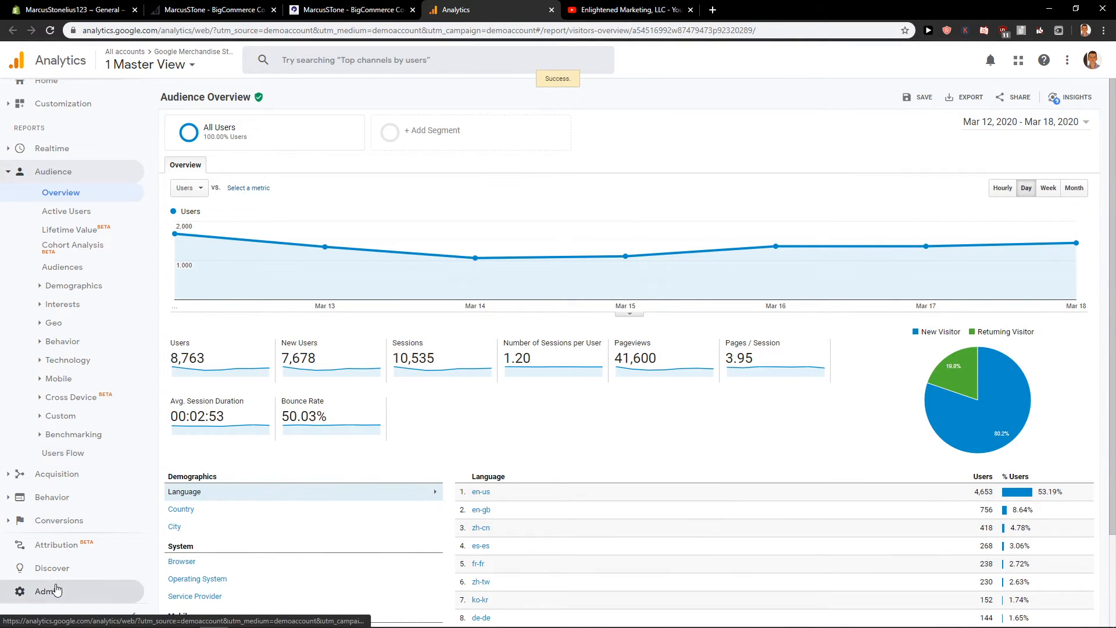
click(46, 591)
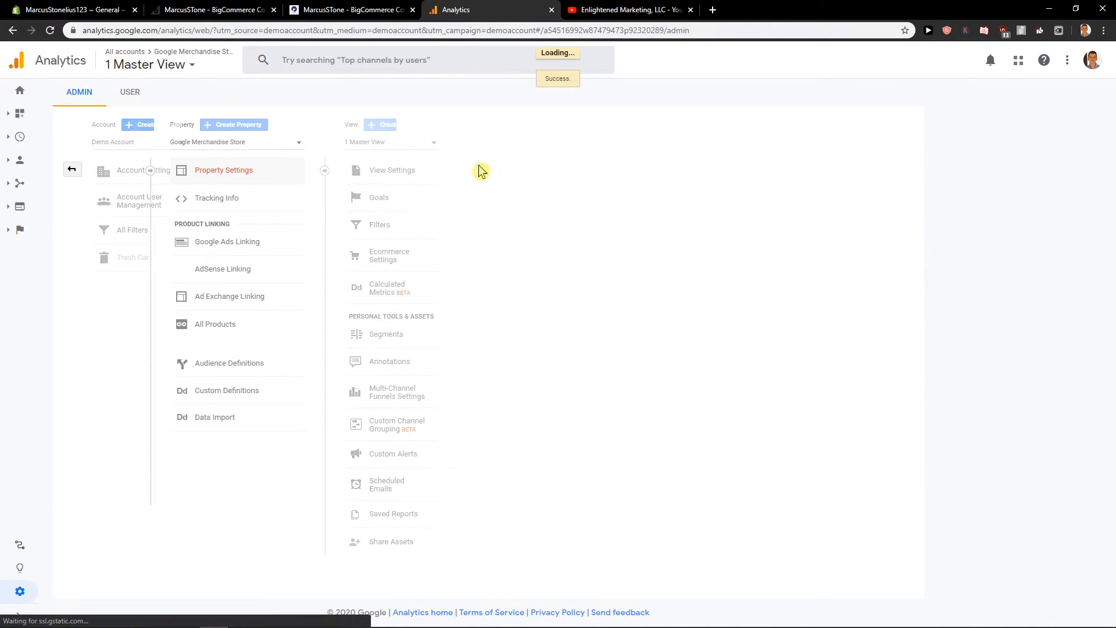
click(223, 169)
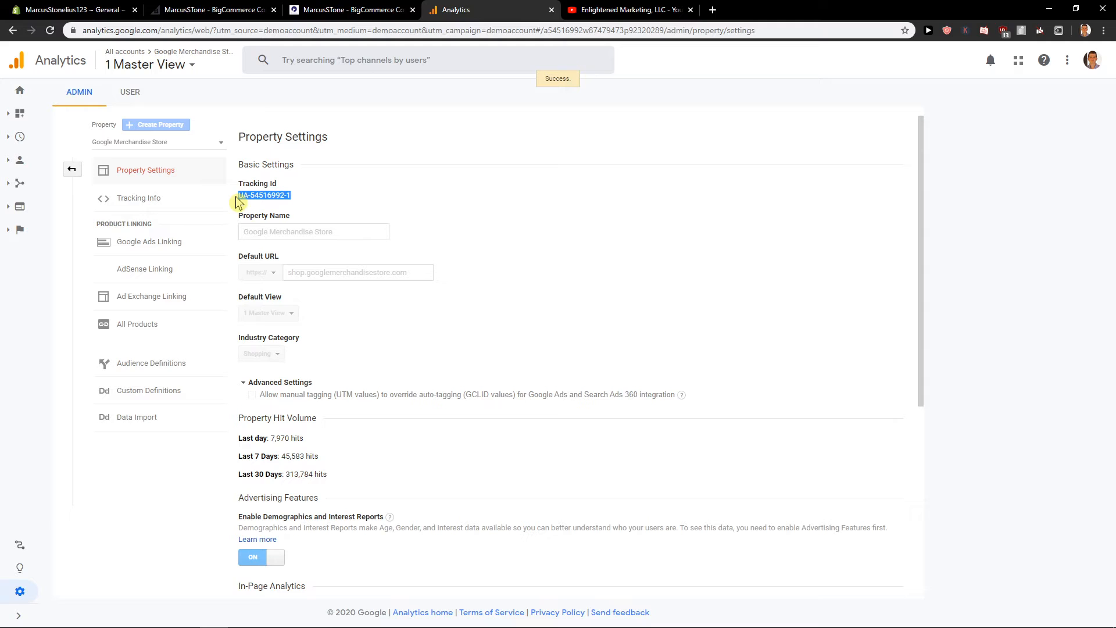
- Paste tracking ID UA-54516992-1 into BigCommerce's tracking code field and save
click(349, 10)
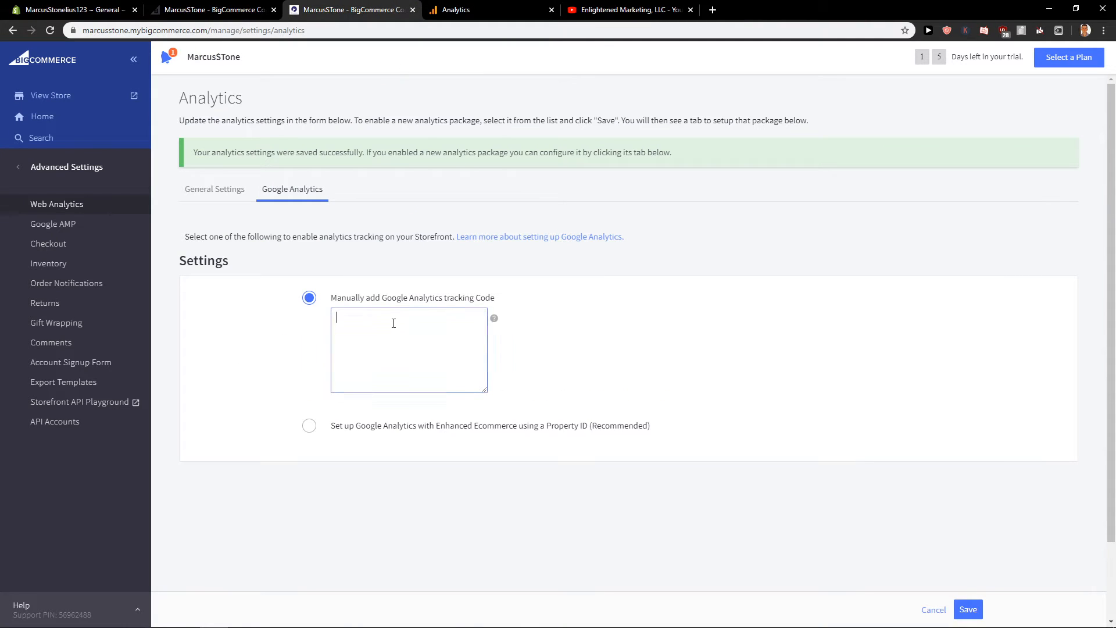
text(UA-54516992-1)
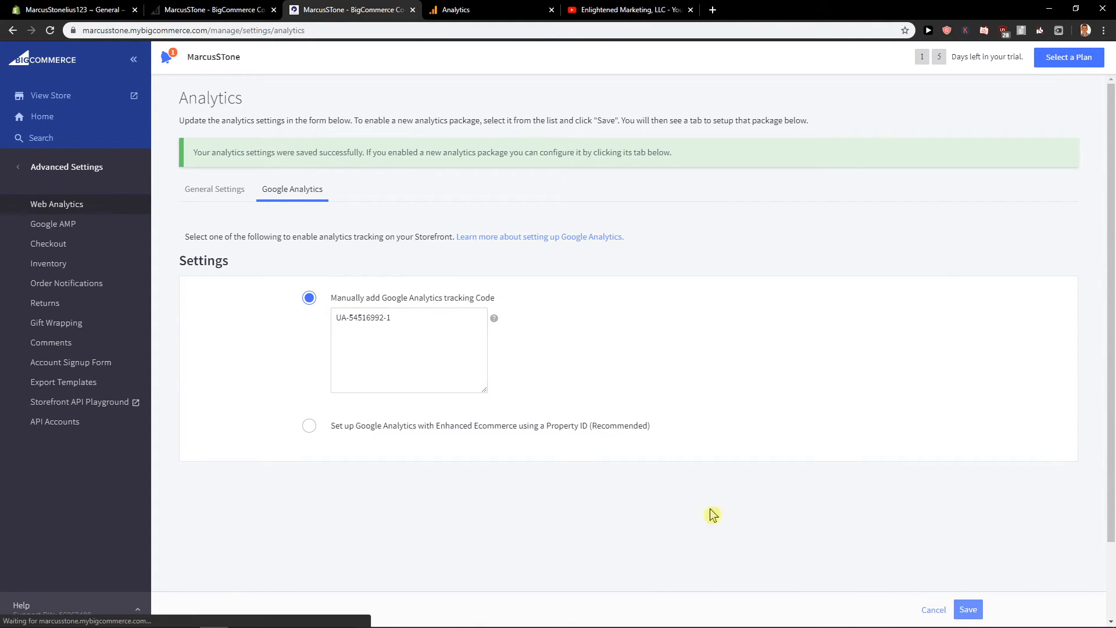
click(214, 189)
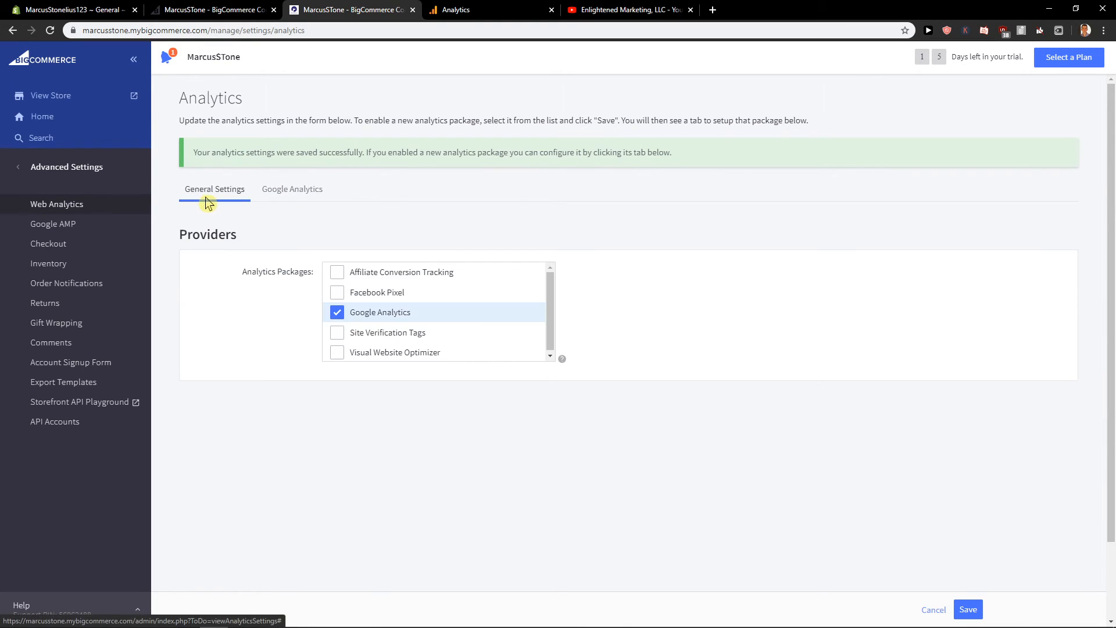
mouse_move(765, 345)
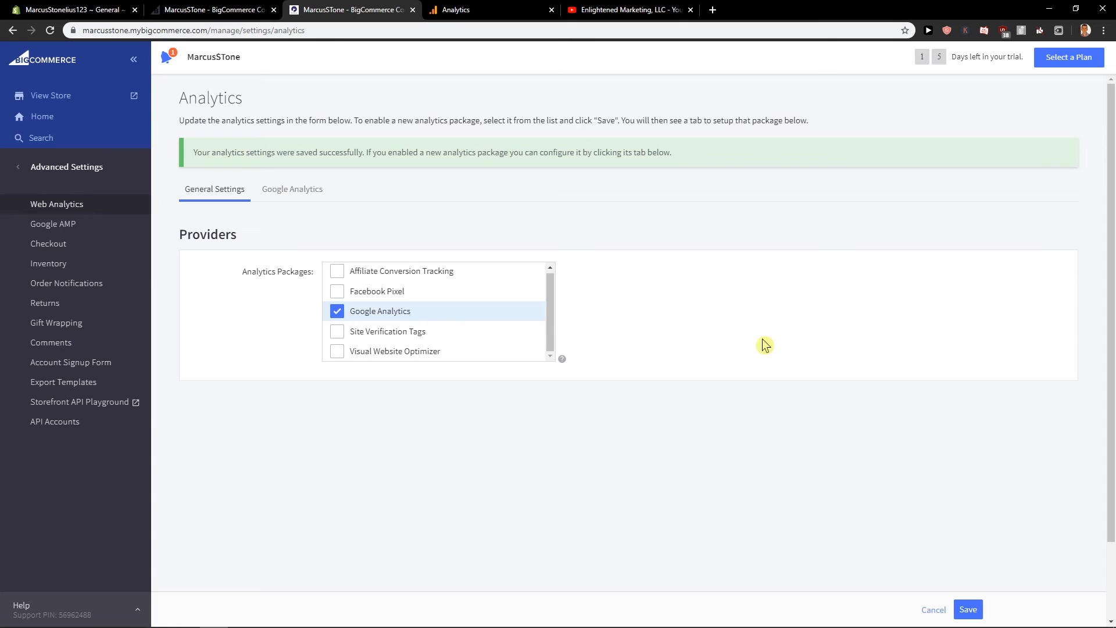